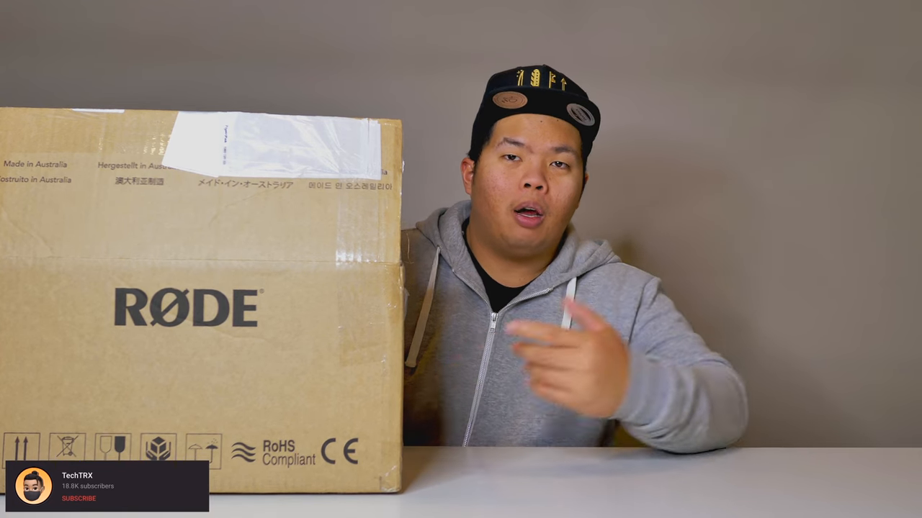
left_click(77, 498)
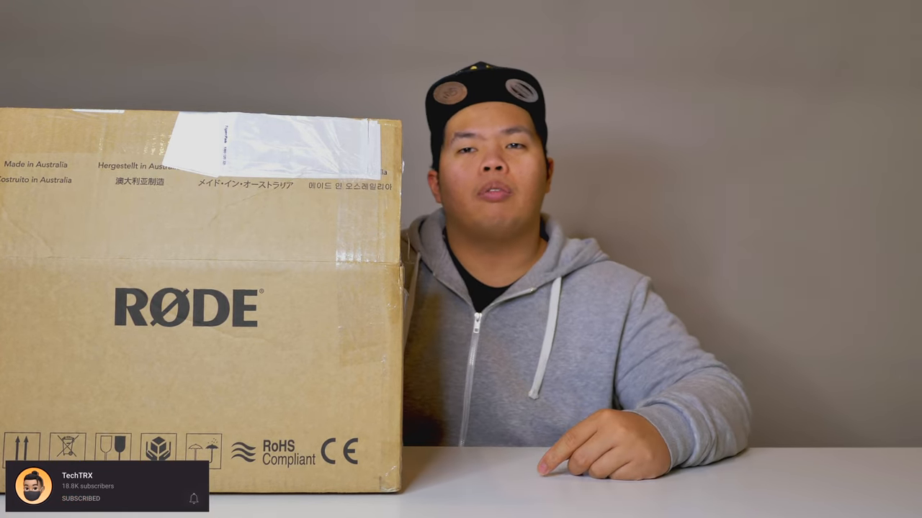